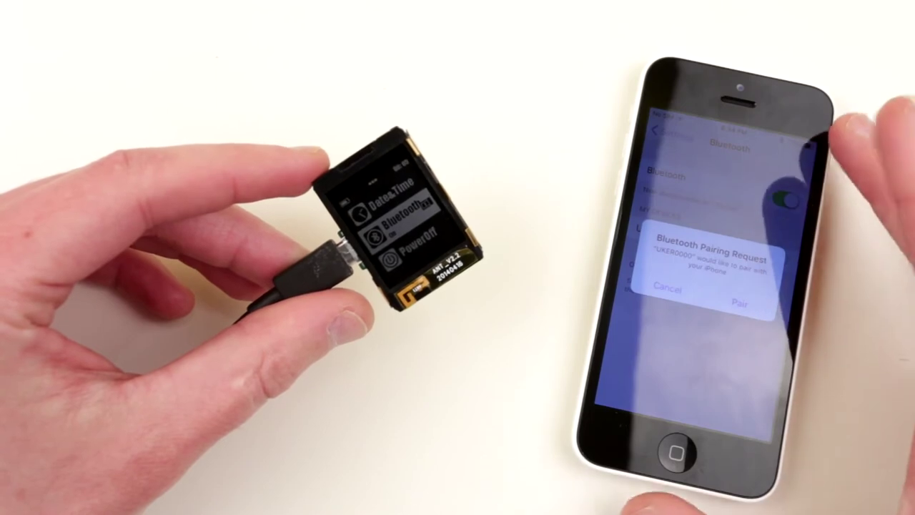
Step: Accept the Bluetooth pairing request from UKER0000 so it joins My Devices
{"action": "left_click", "coordinate": [741, 300]}
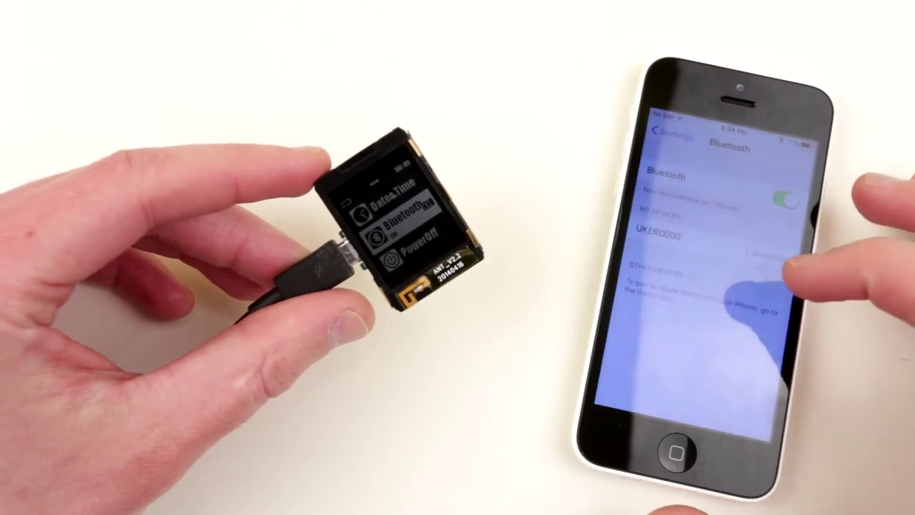